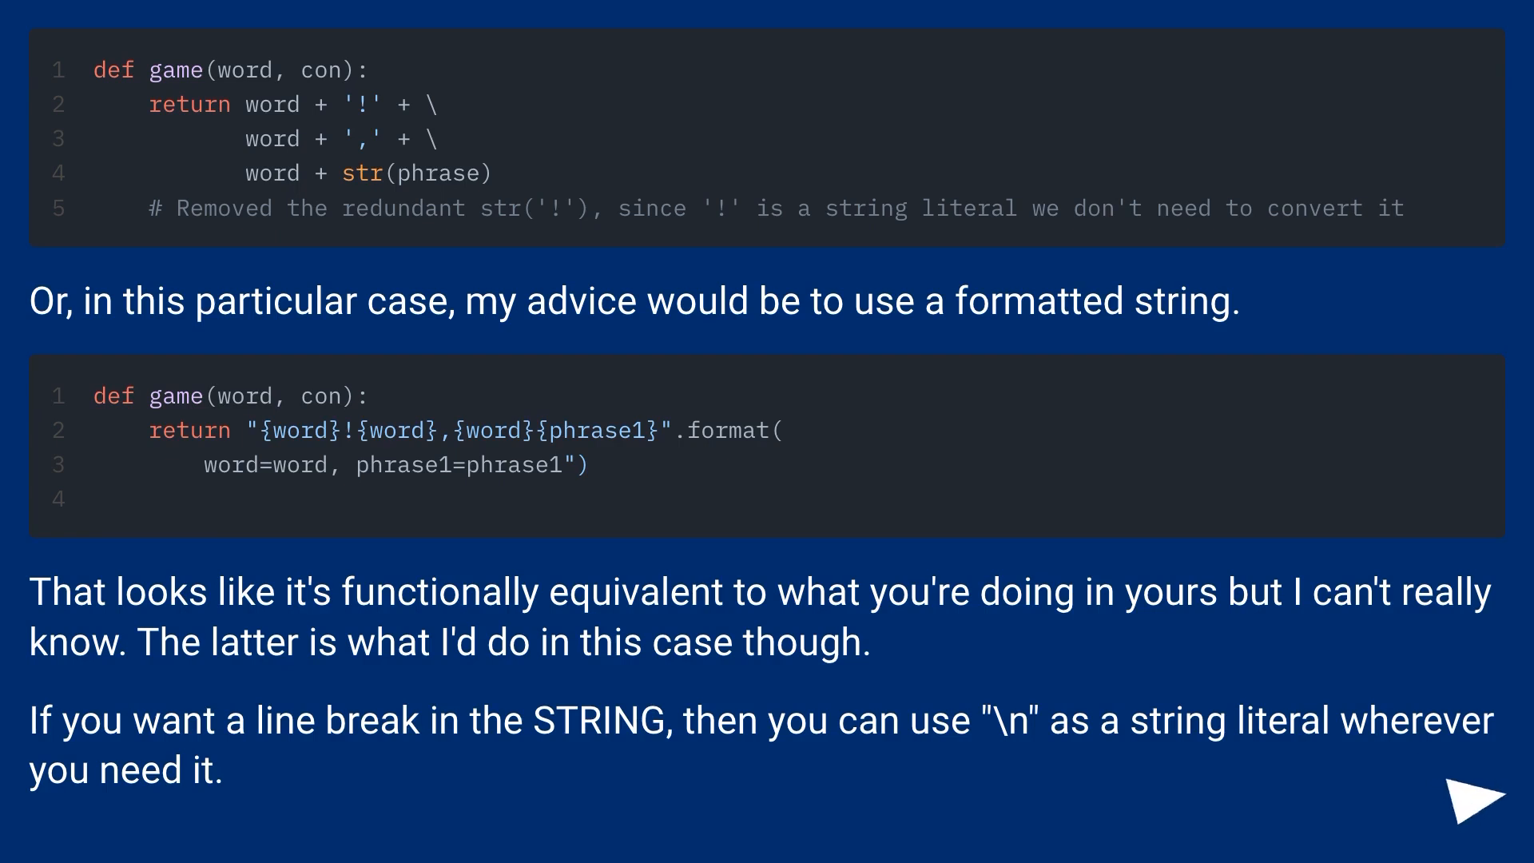
# Advance the slideshow to the break_line example returning "line\nbreak"
pyautogui.click(1470, 794)
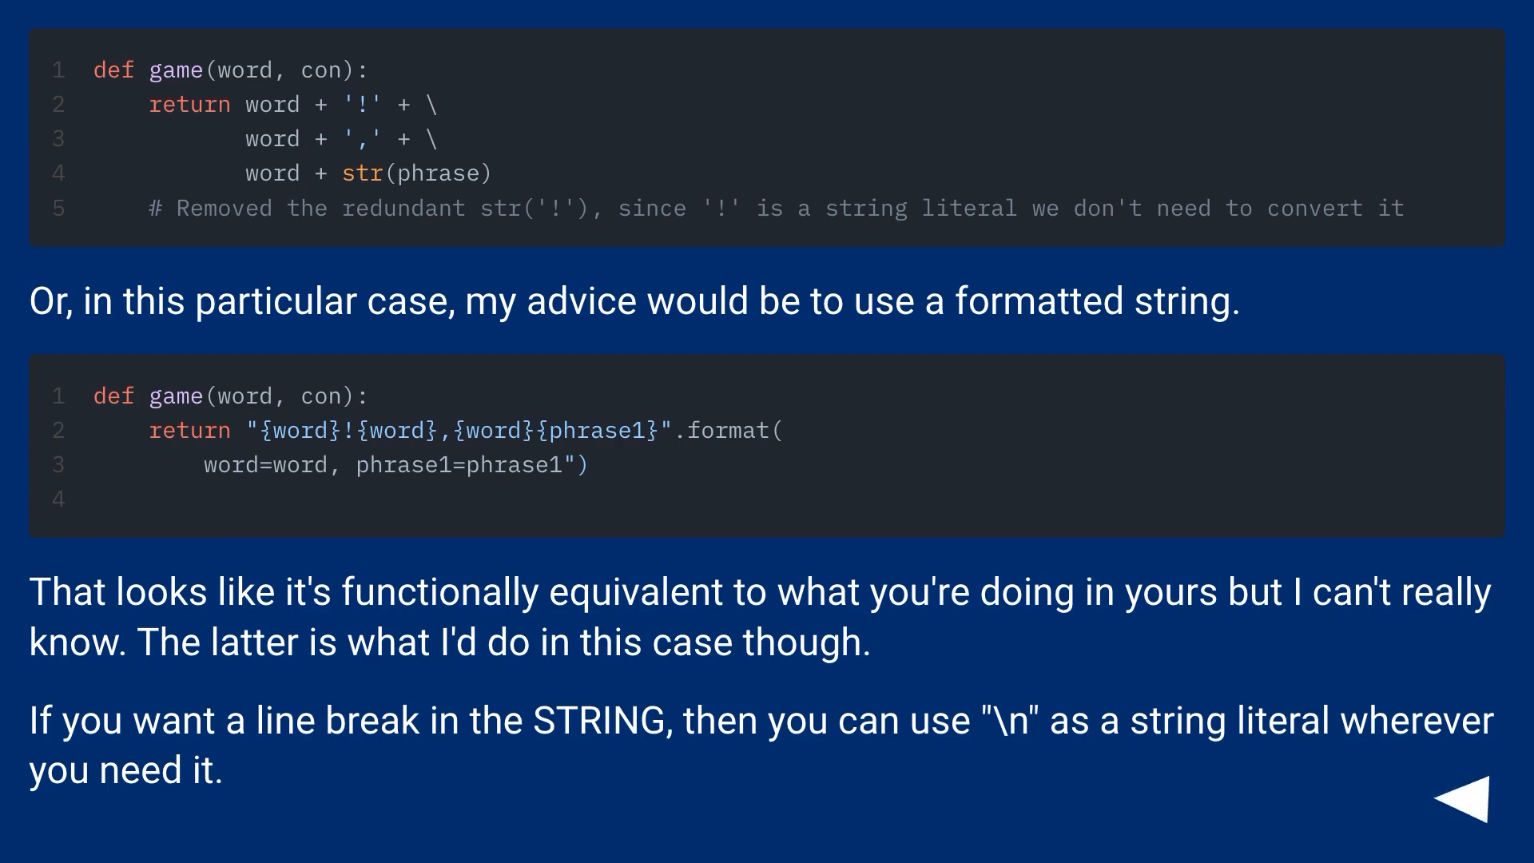
pyautogui.click(1457, 797)
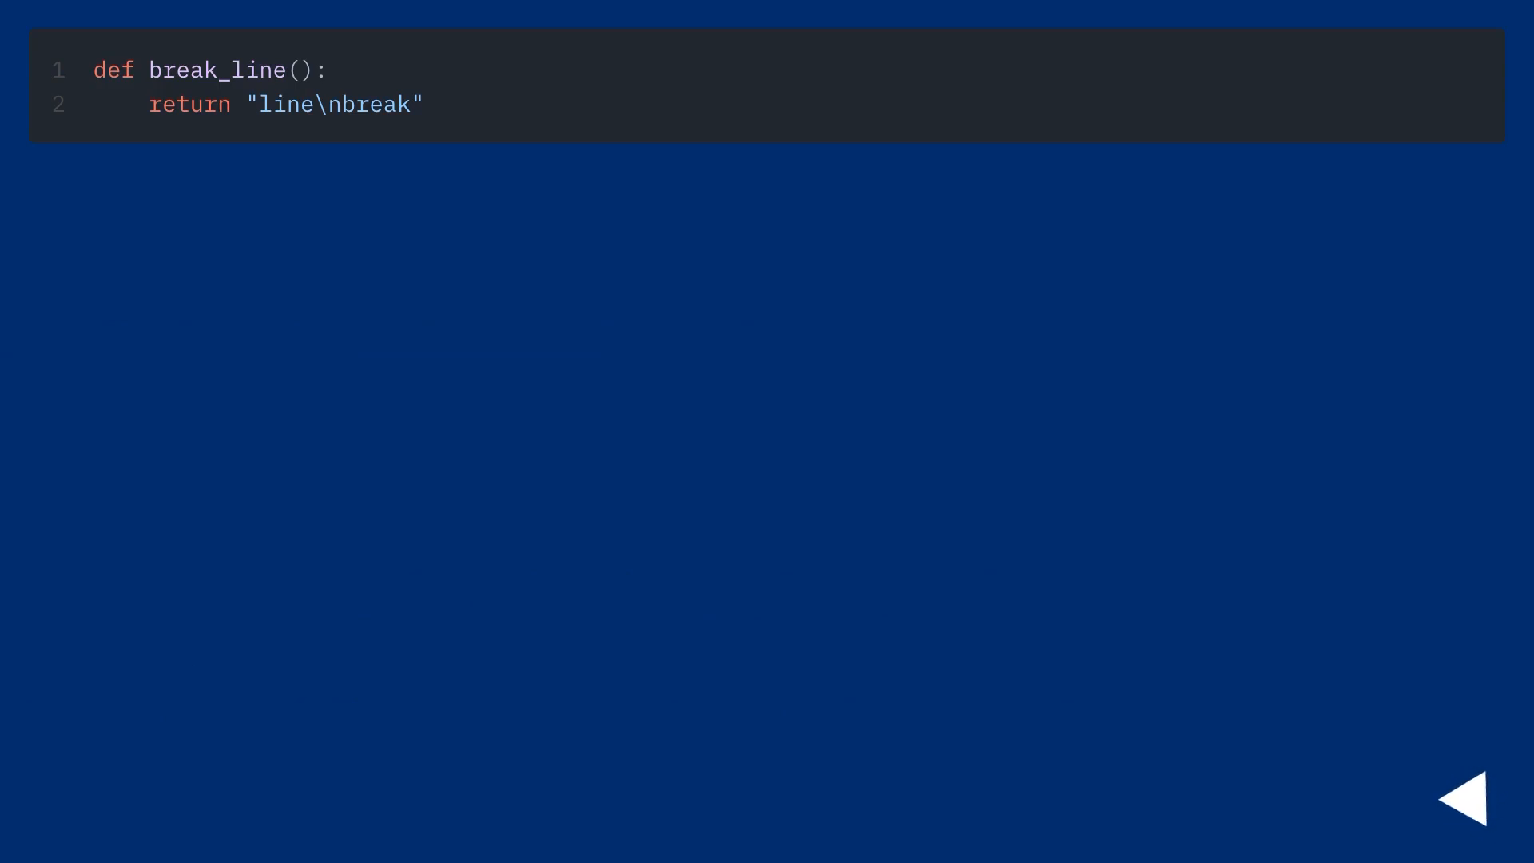
# Advance to the split-return answer with its Change and To code blocks and scroll through it
pyautogui.click(1472, 795)
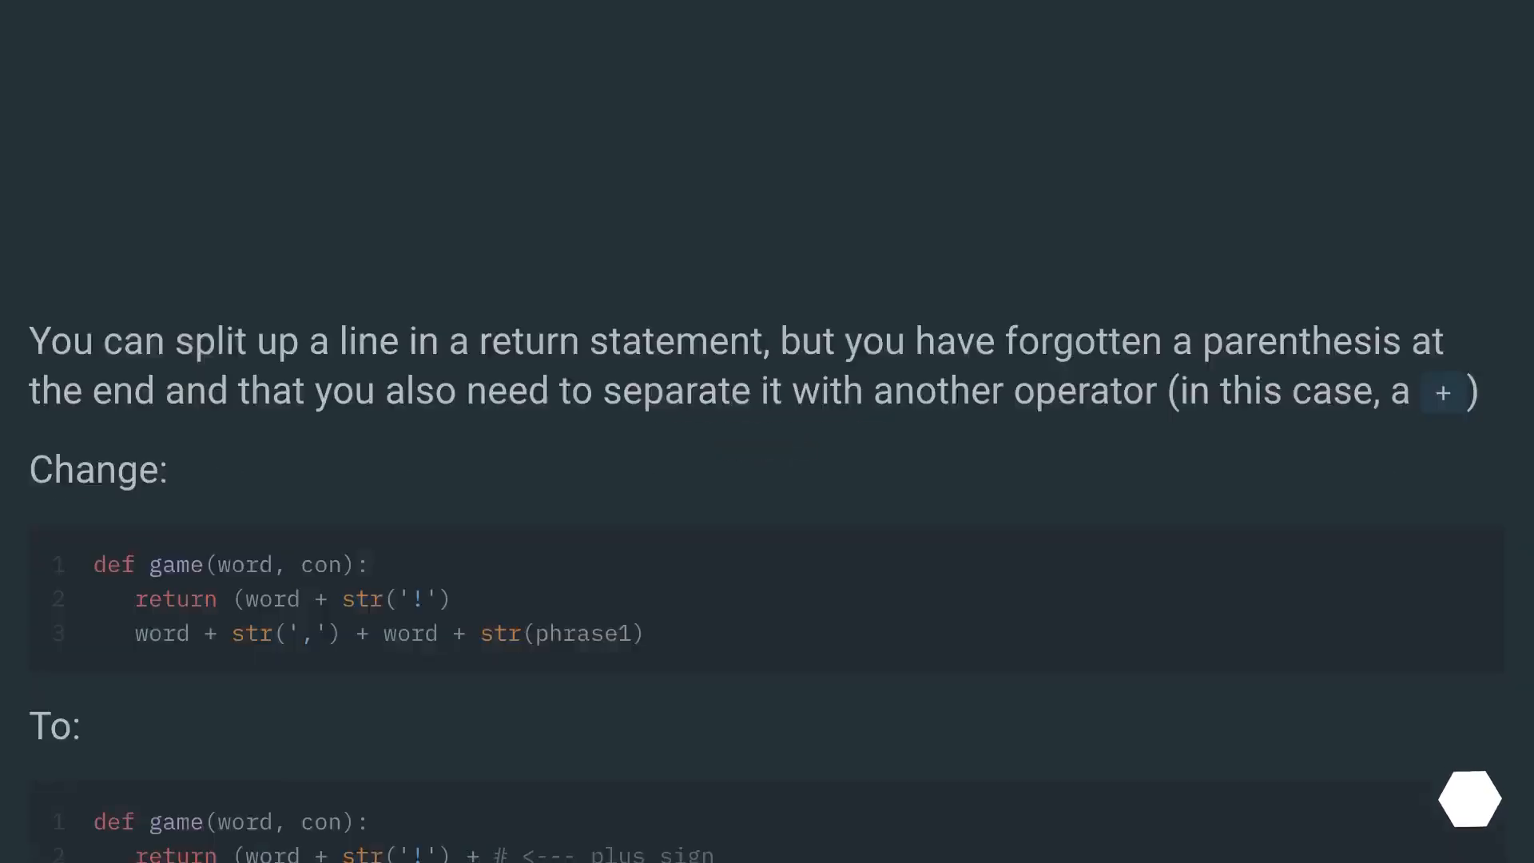
pyautogui.scroll(-3)
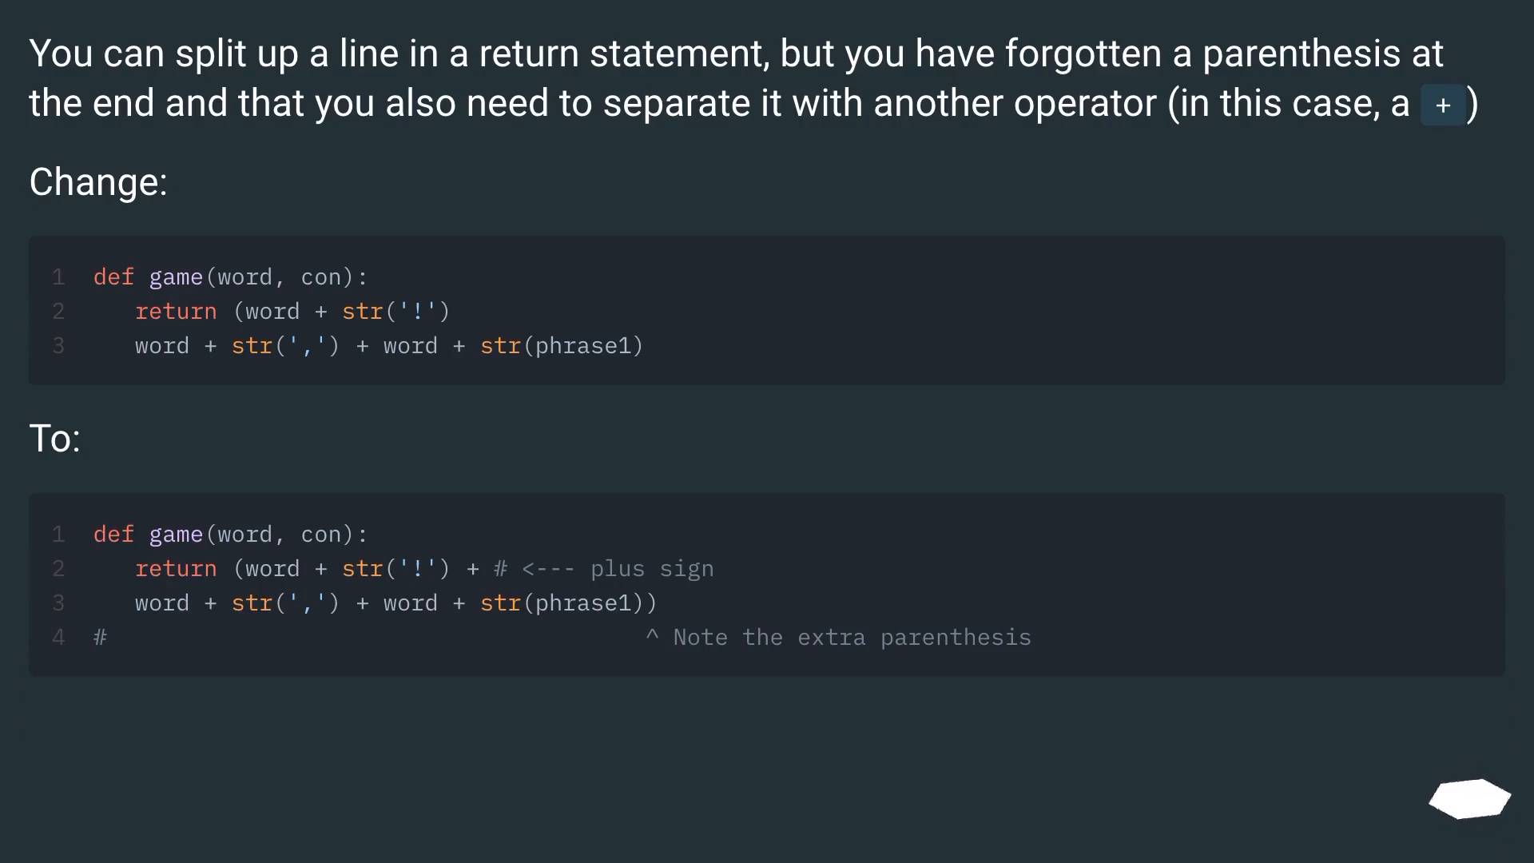